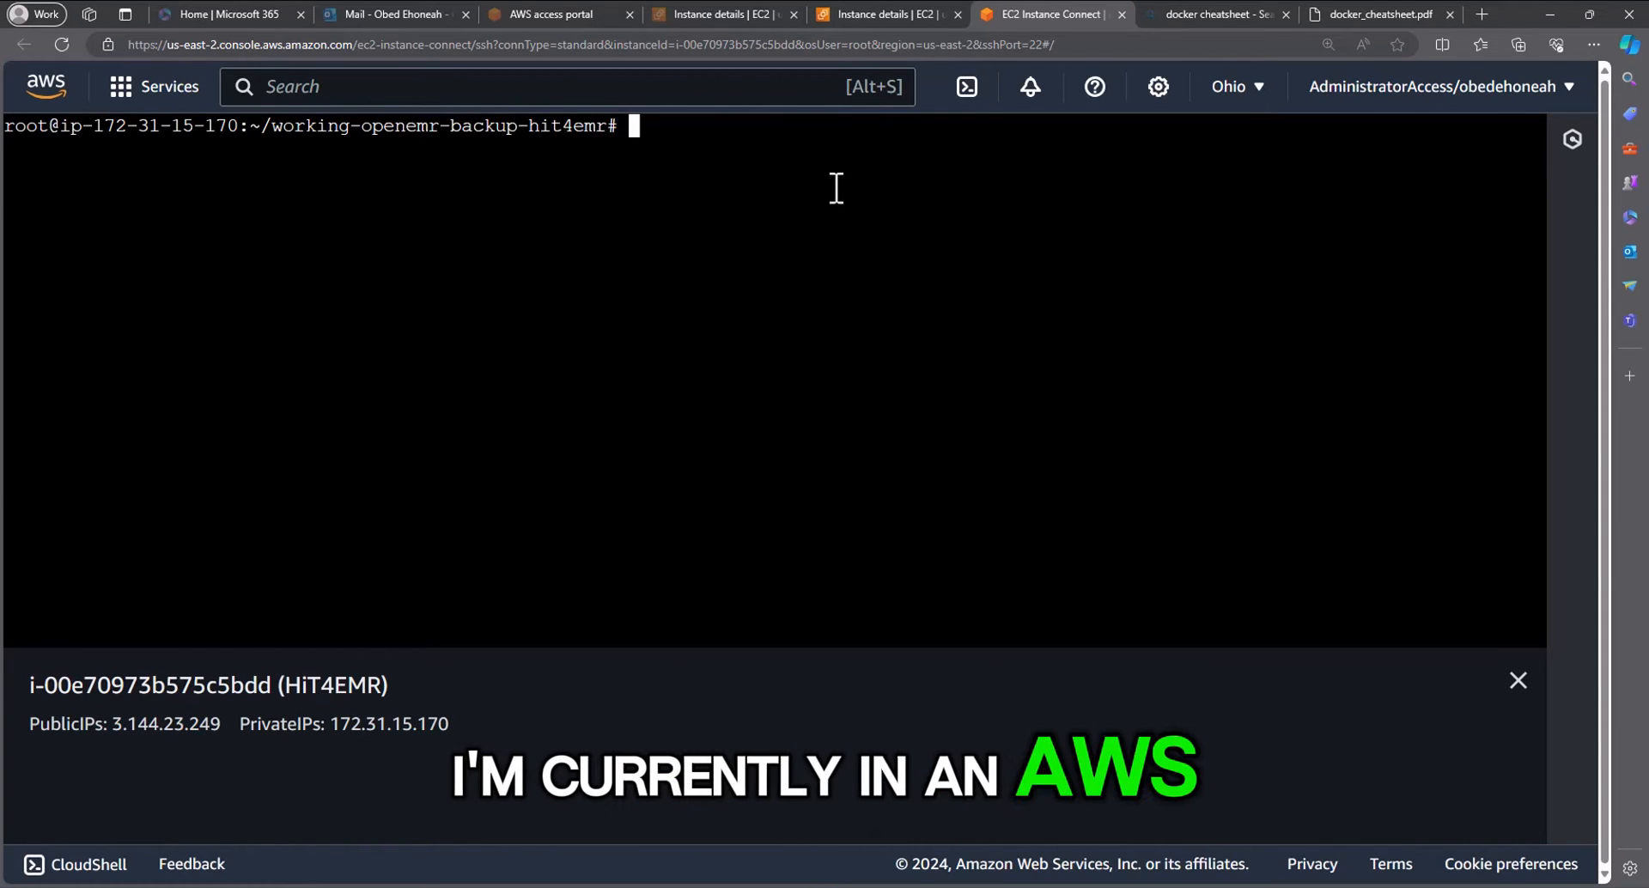
- Run ls to show the two lightsail volume archives and the OpenEMR database dump
type("ls")
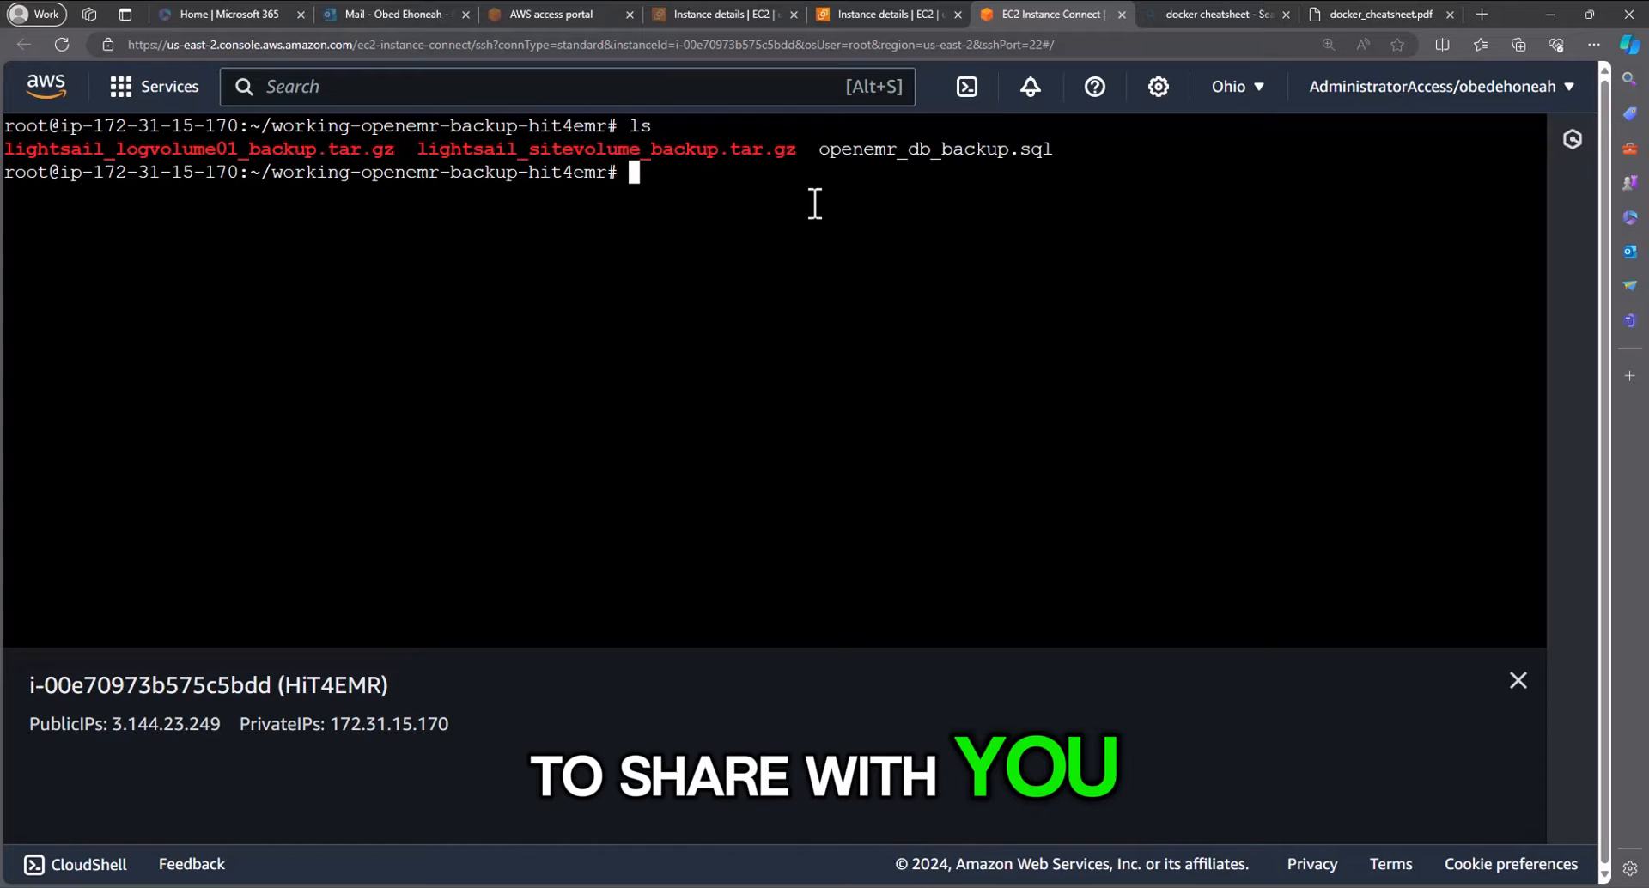
- Run python --version (not found), then python3 --version, which reports Python 3.8.10
type("py")
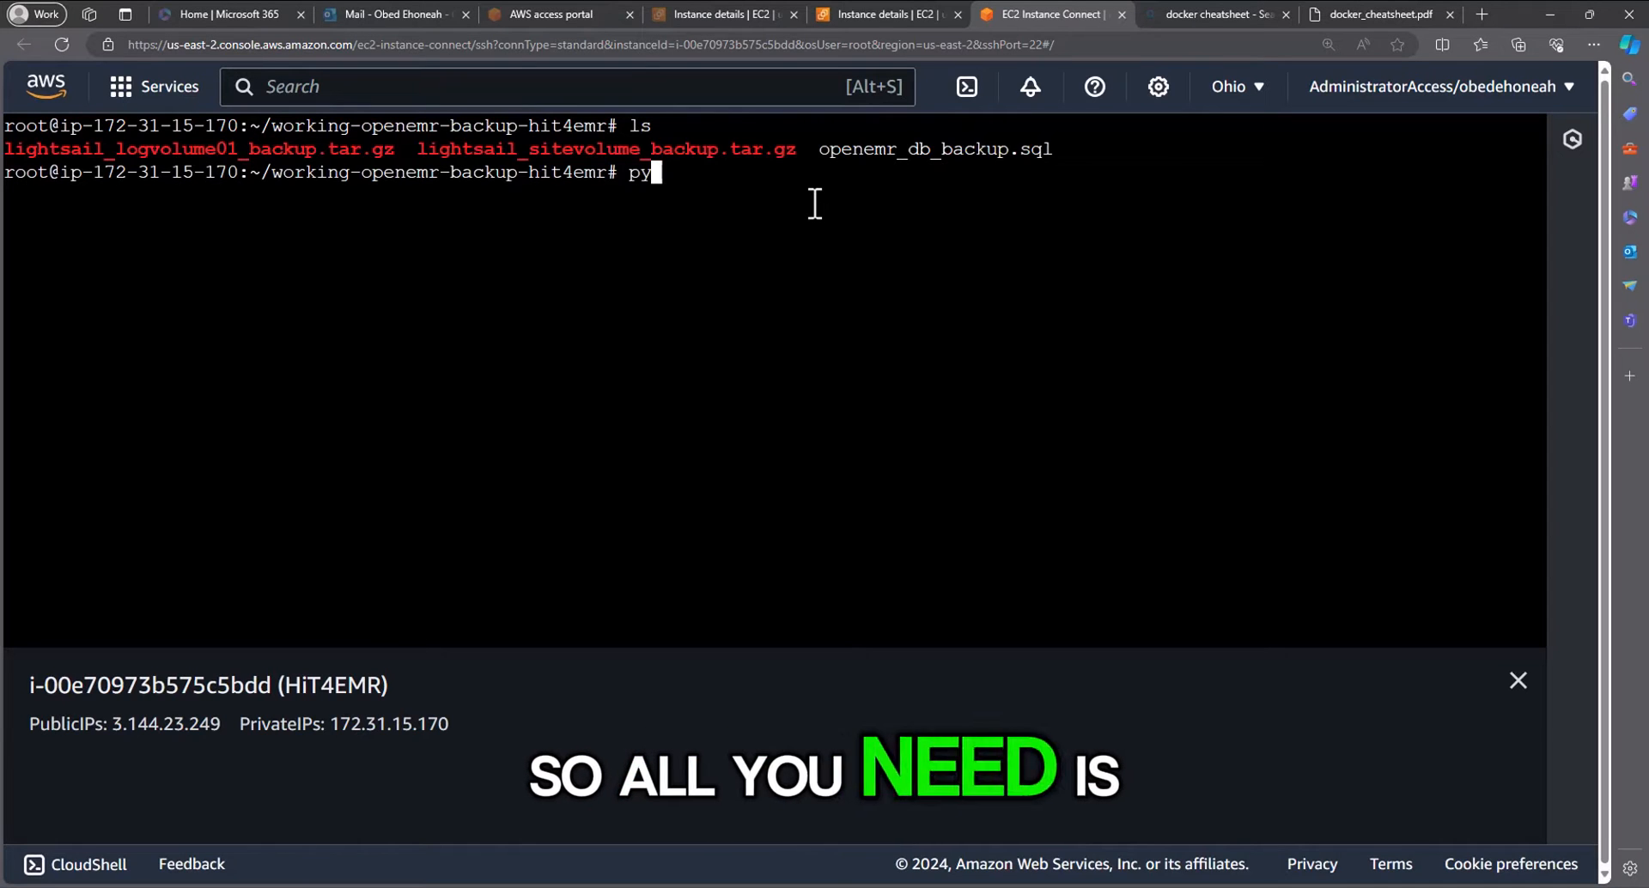
type("thon --version")
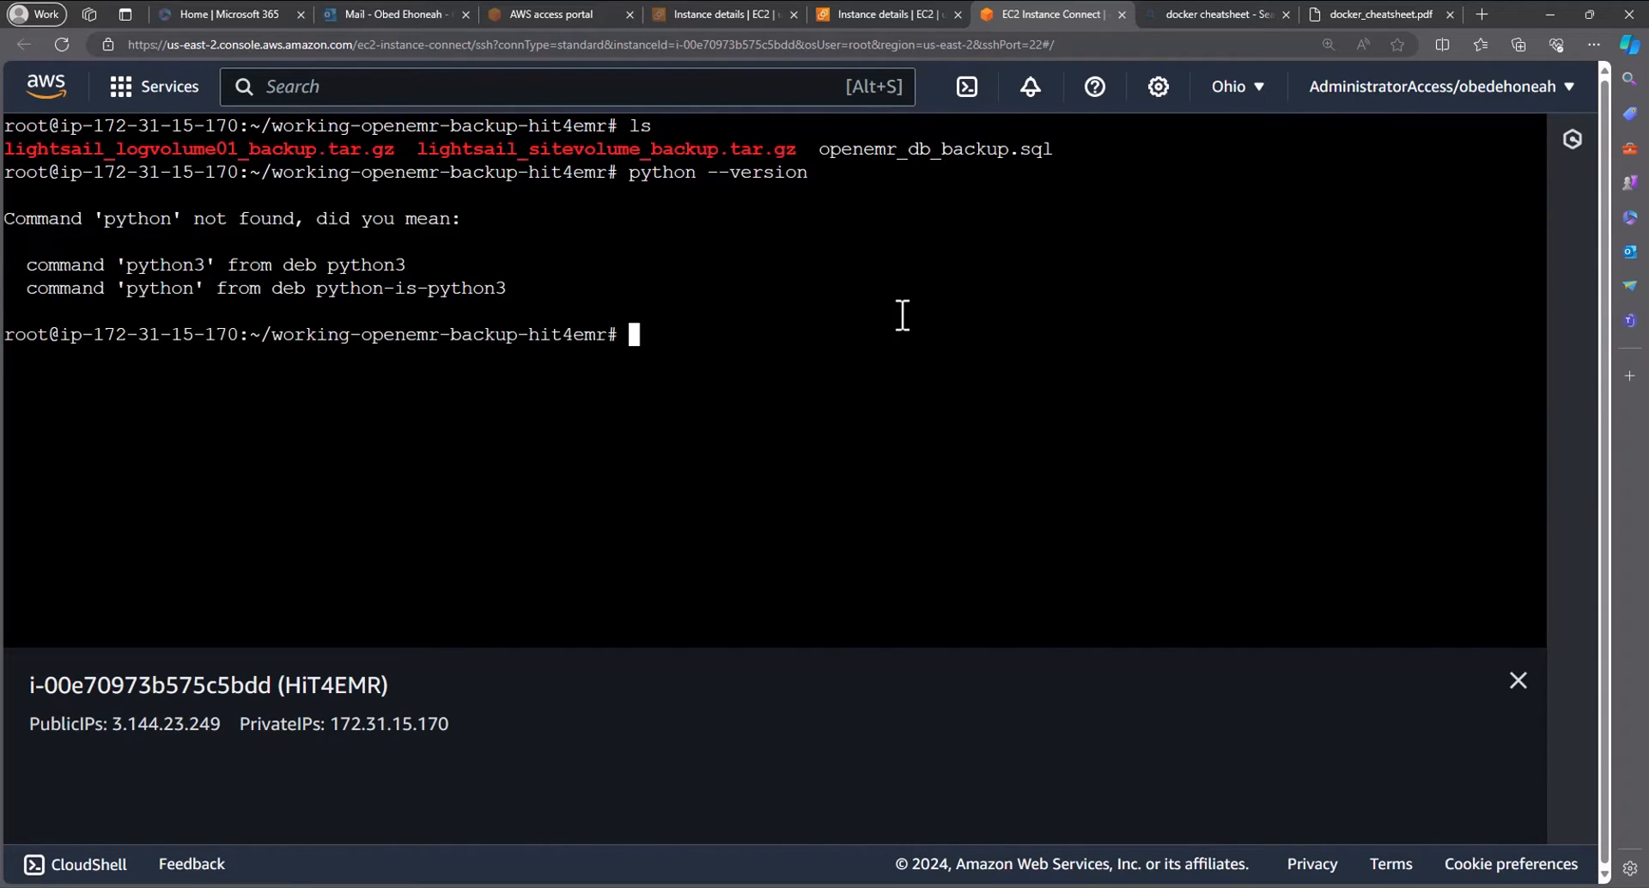
type("python --version")
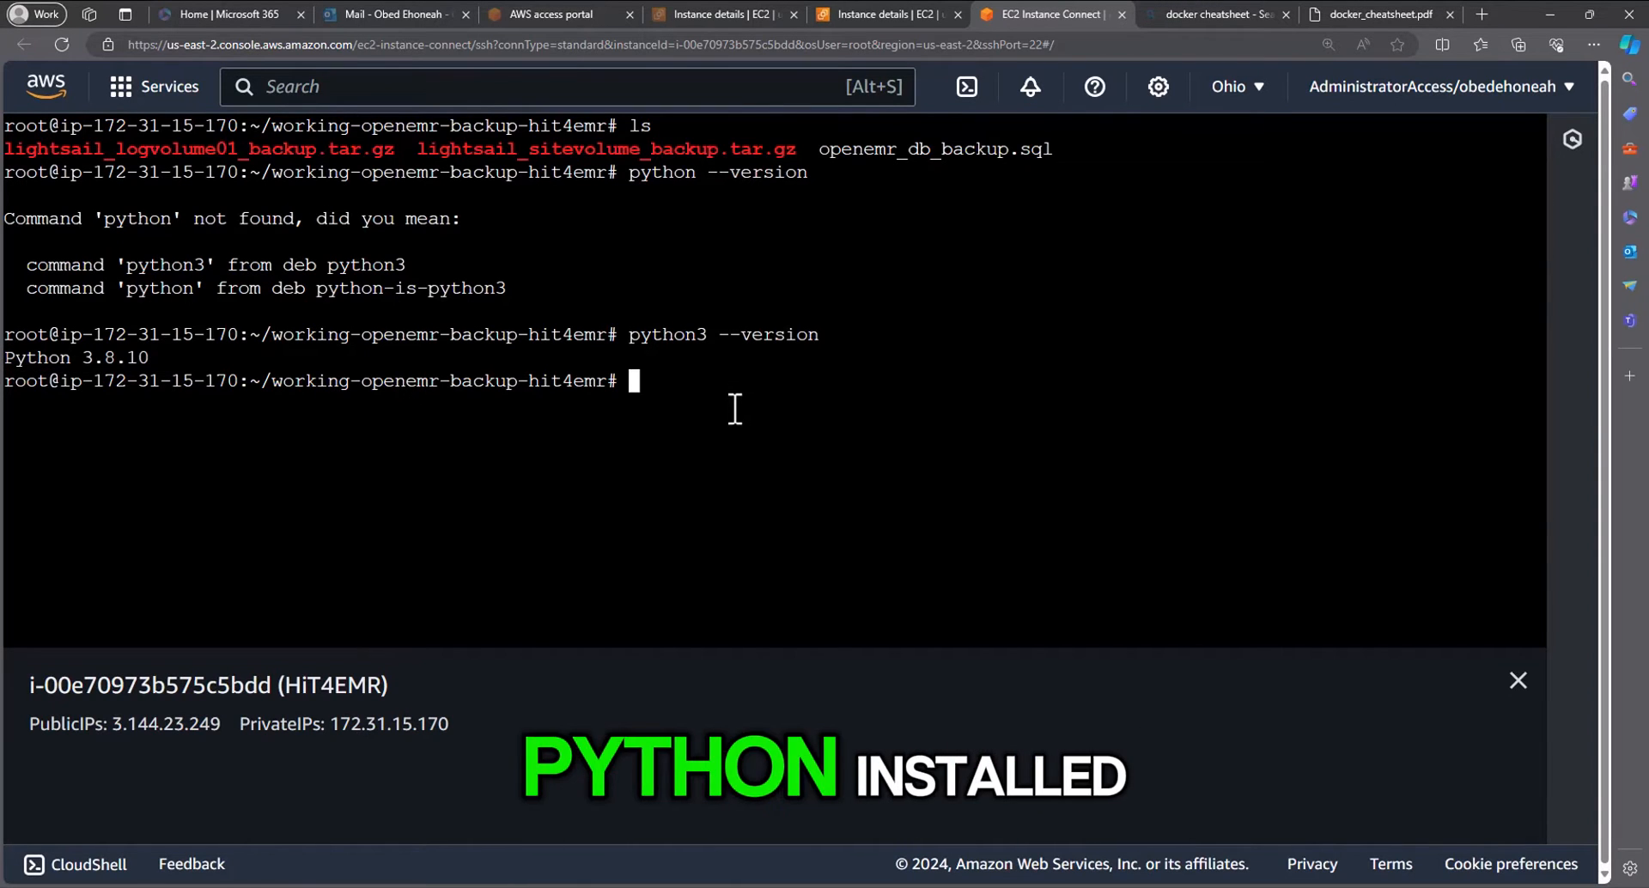
type("python")
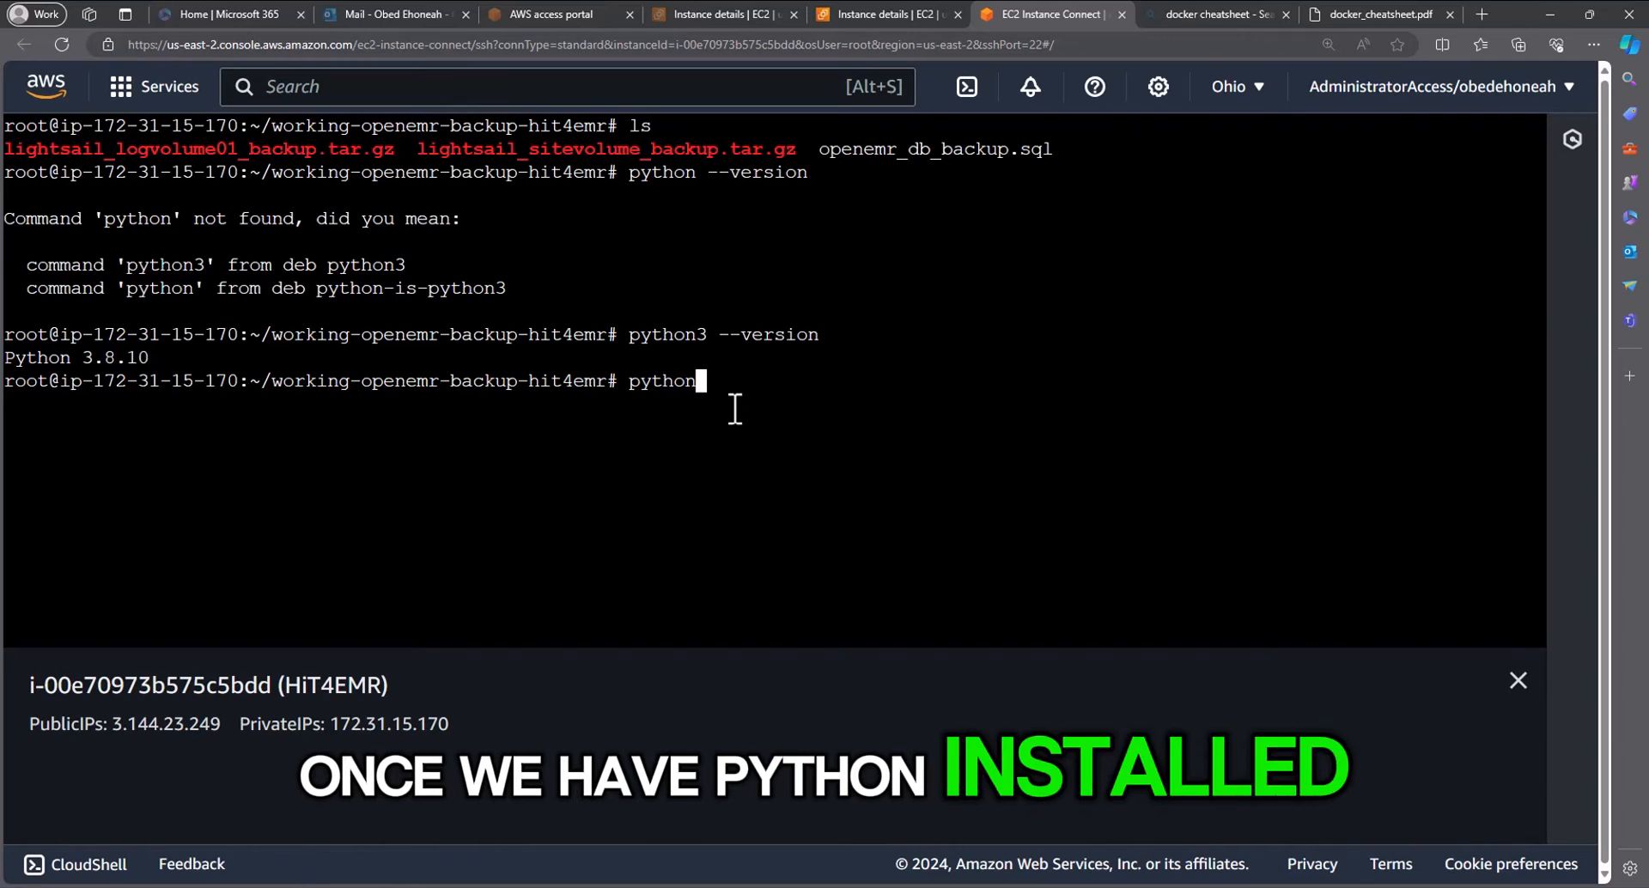
- Run python3 -m http.server 8000 in the backup folder to serve its files
type("3 -m")
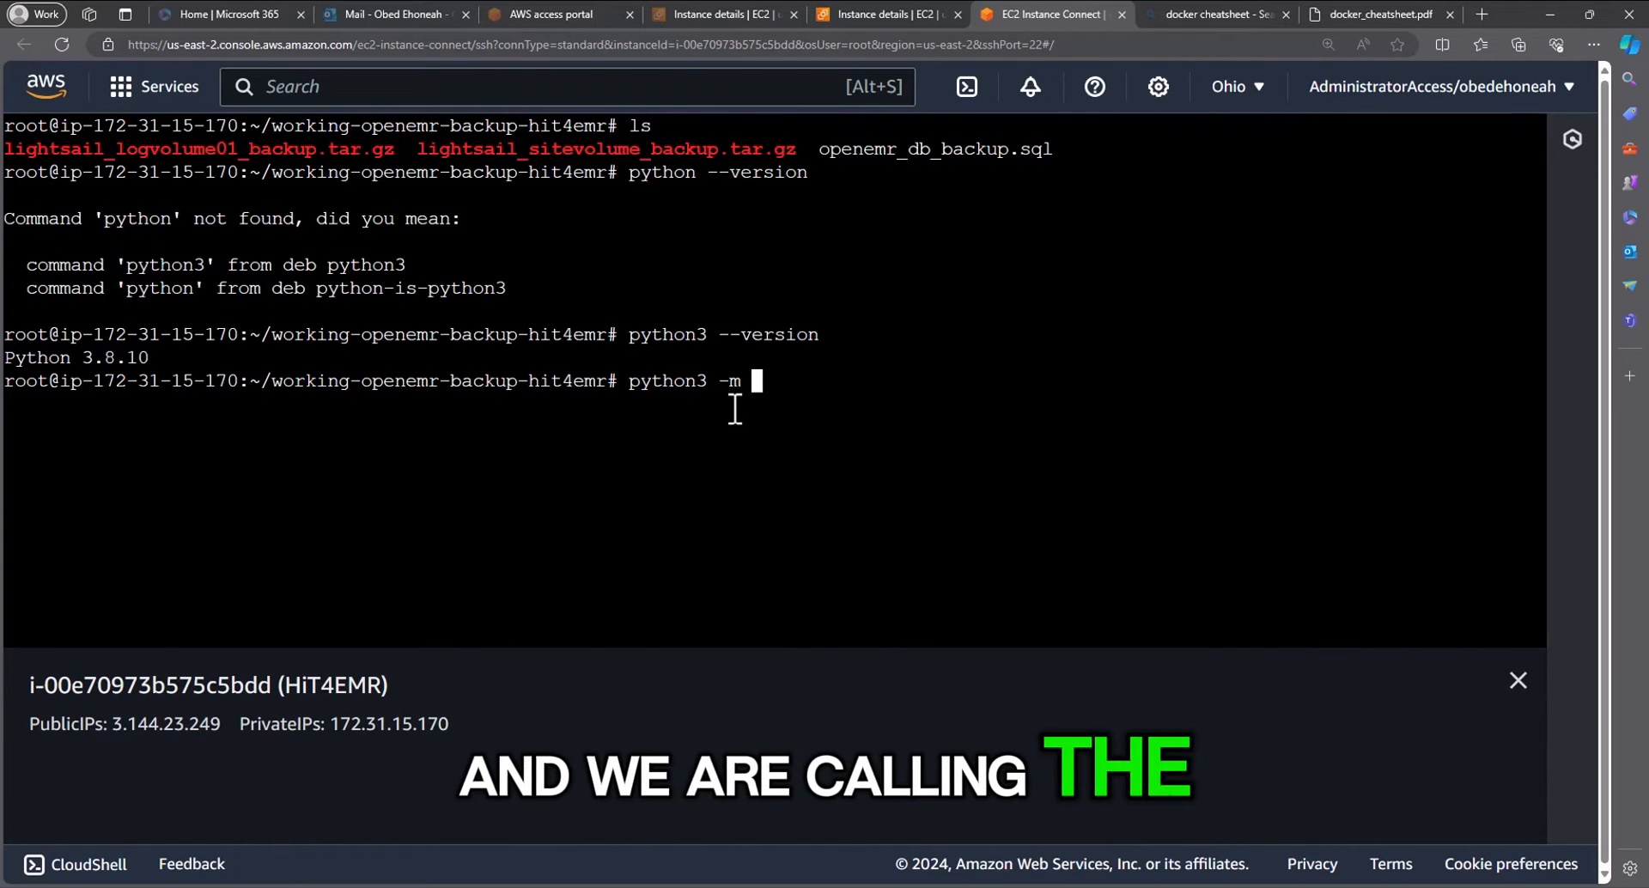
type("http.server")
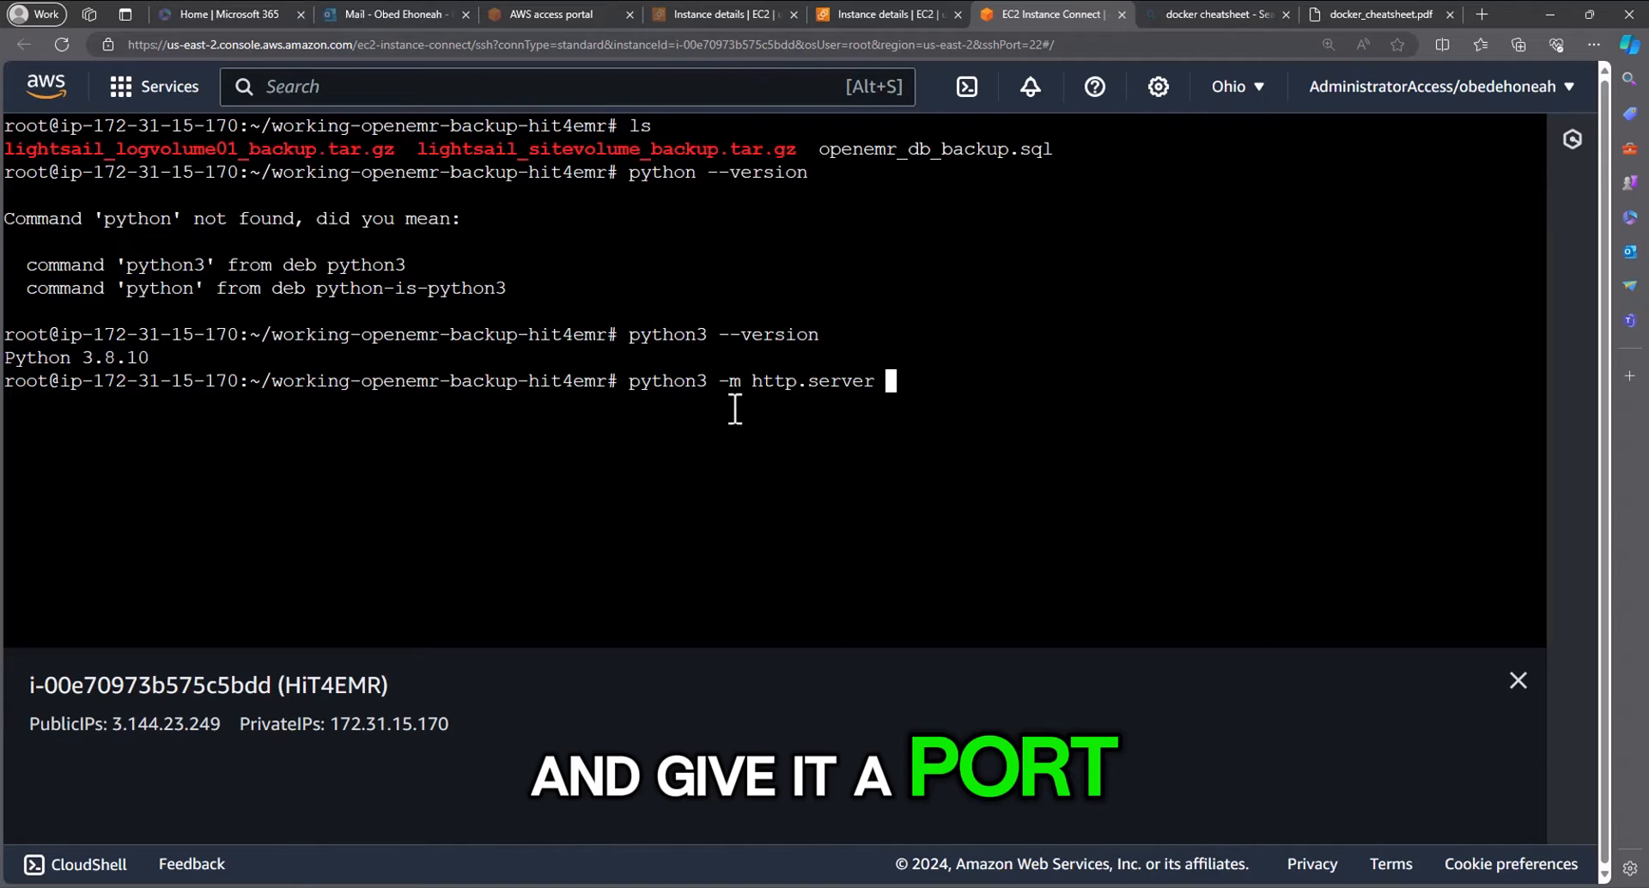
type("8000")
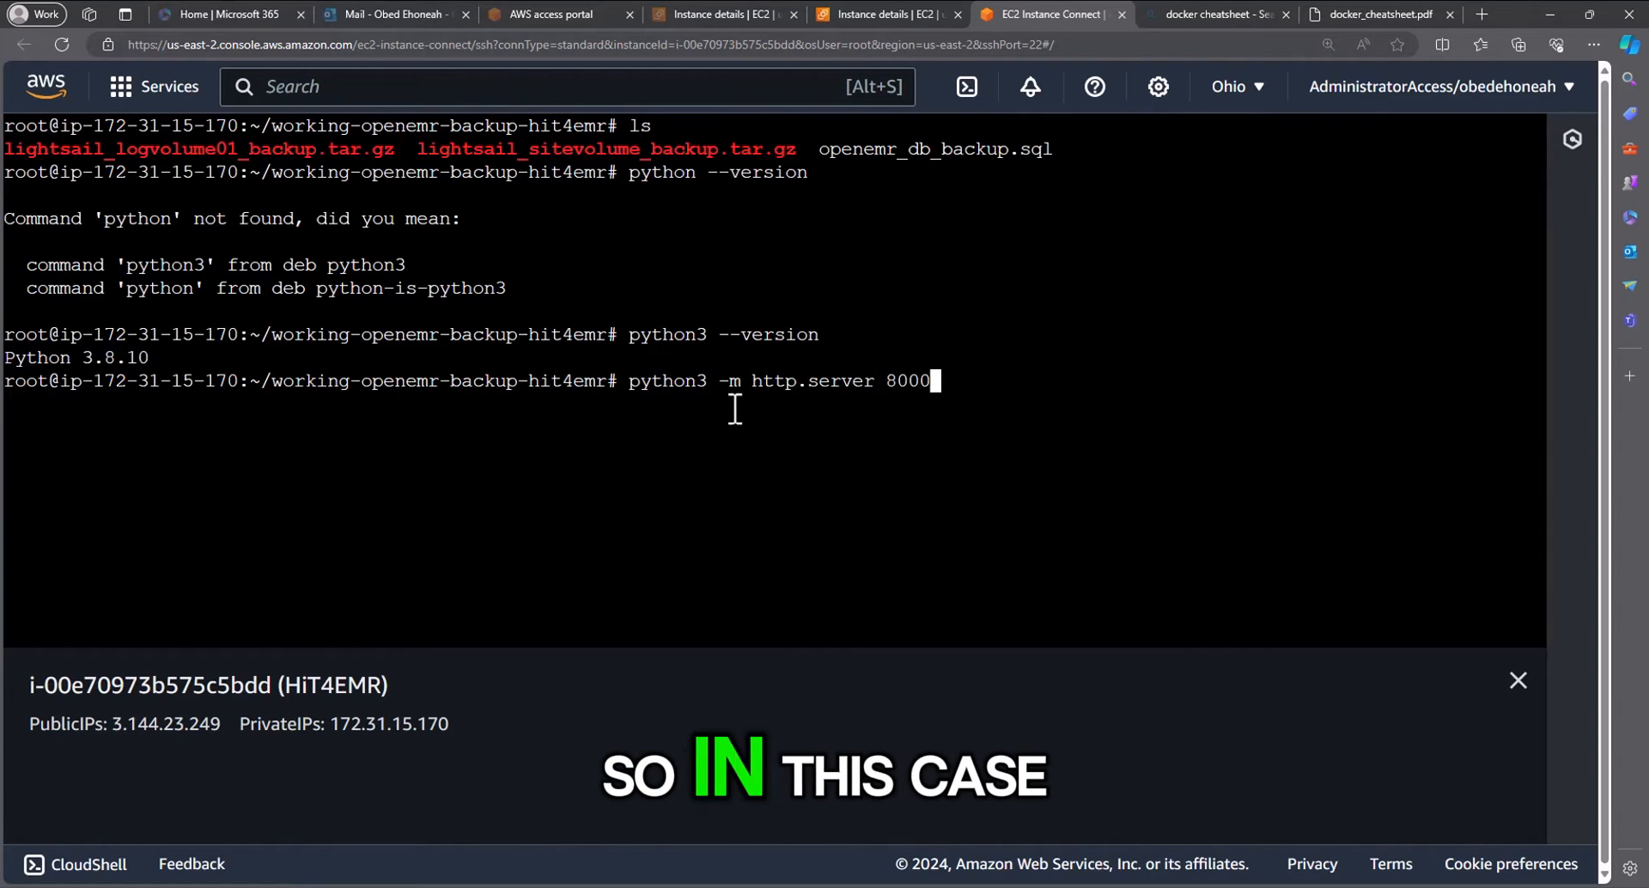
key("Enter")
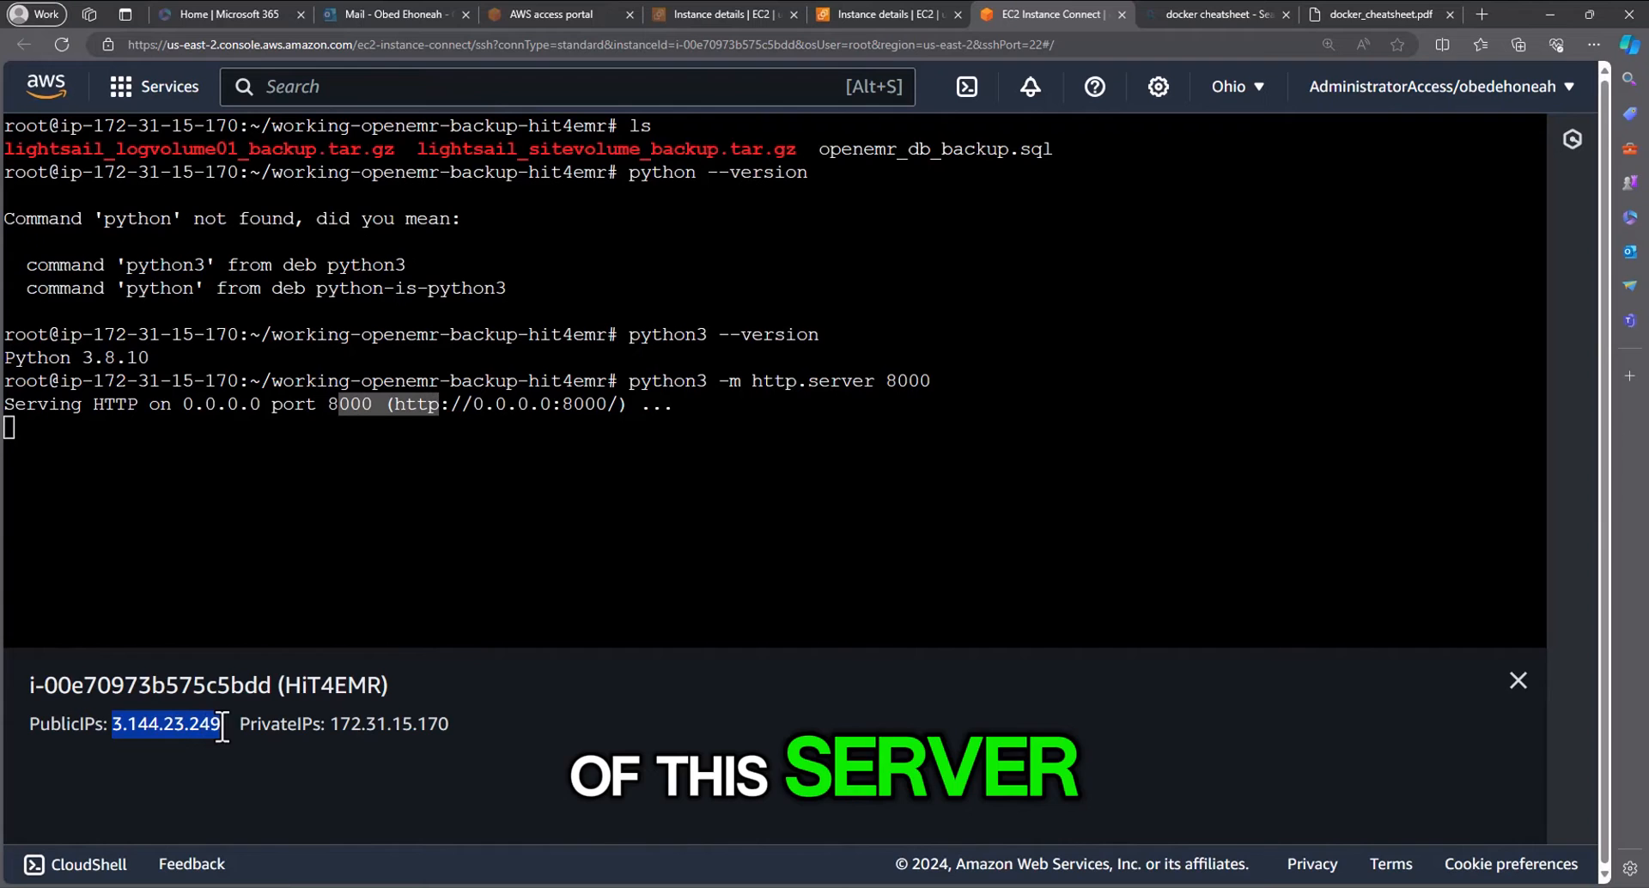
- Browse to 3.144.23.249:8000 in a new Edge tab to see the directory listing
left_click(1481, 14)
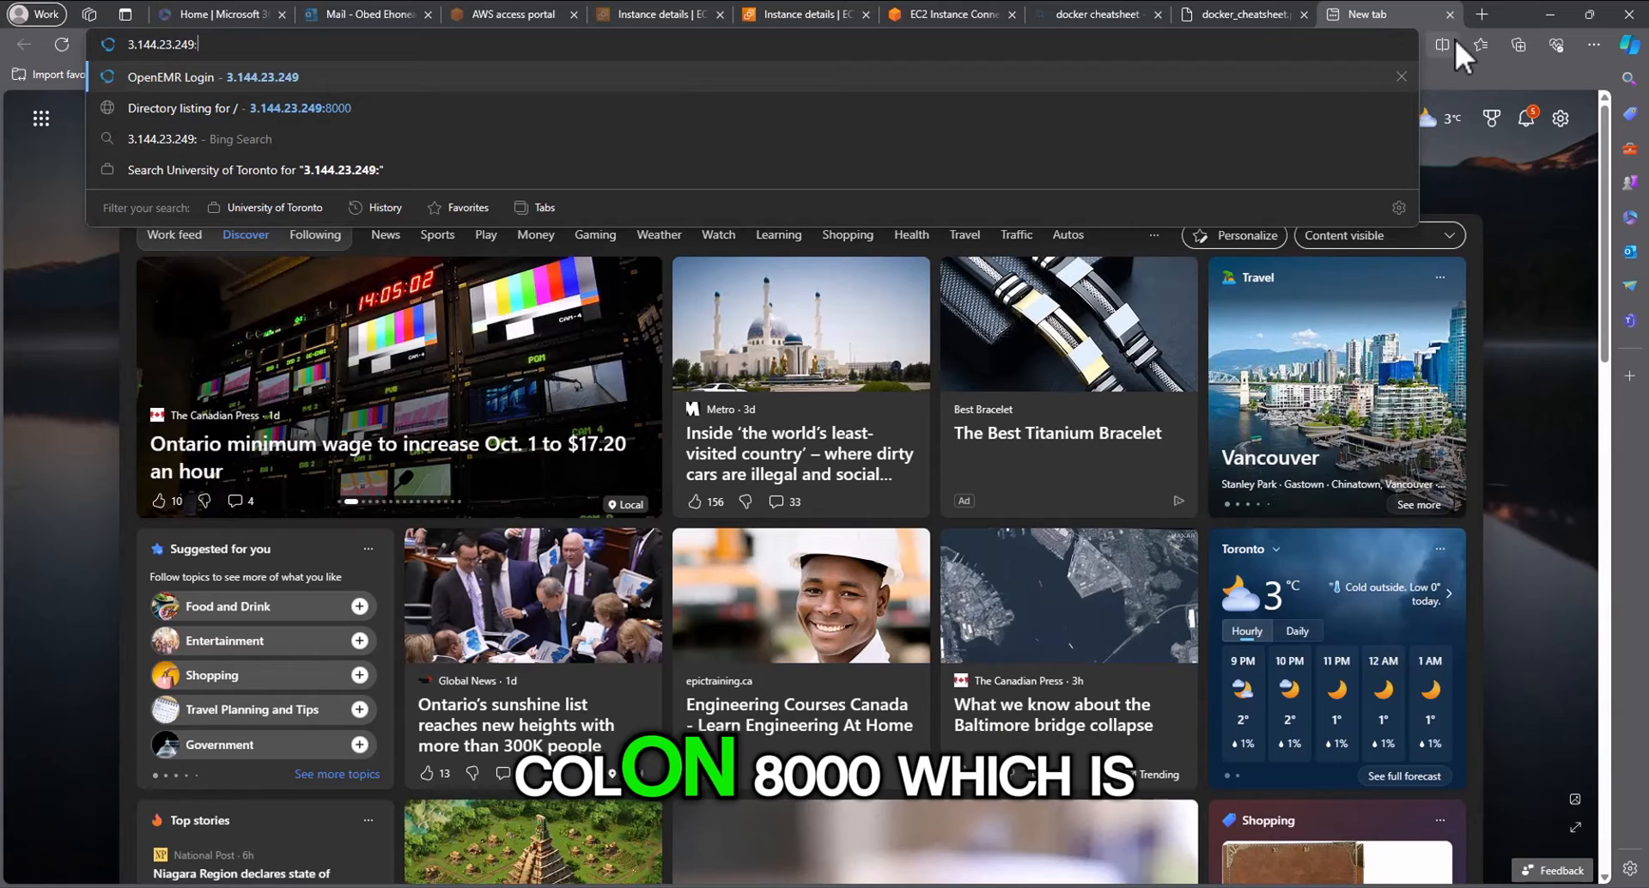
type("8000")
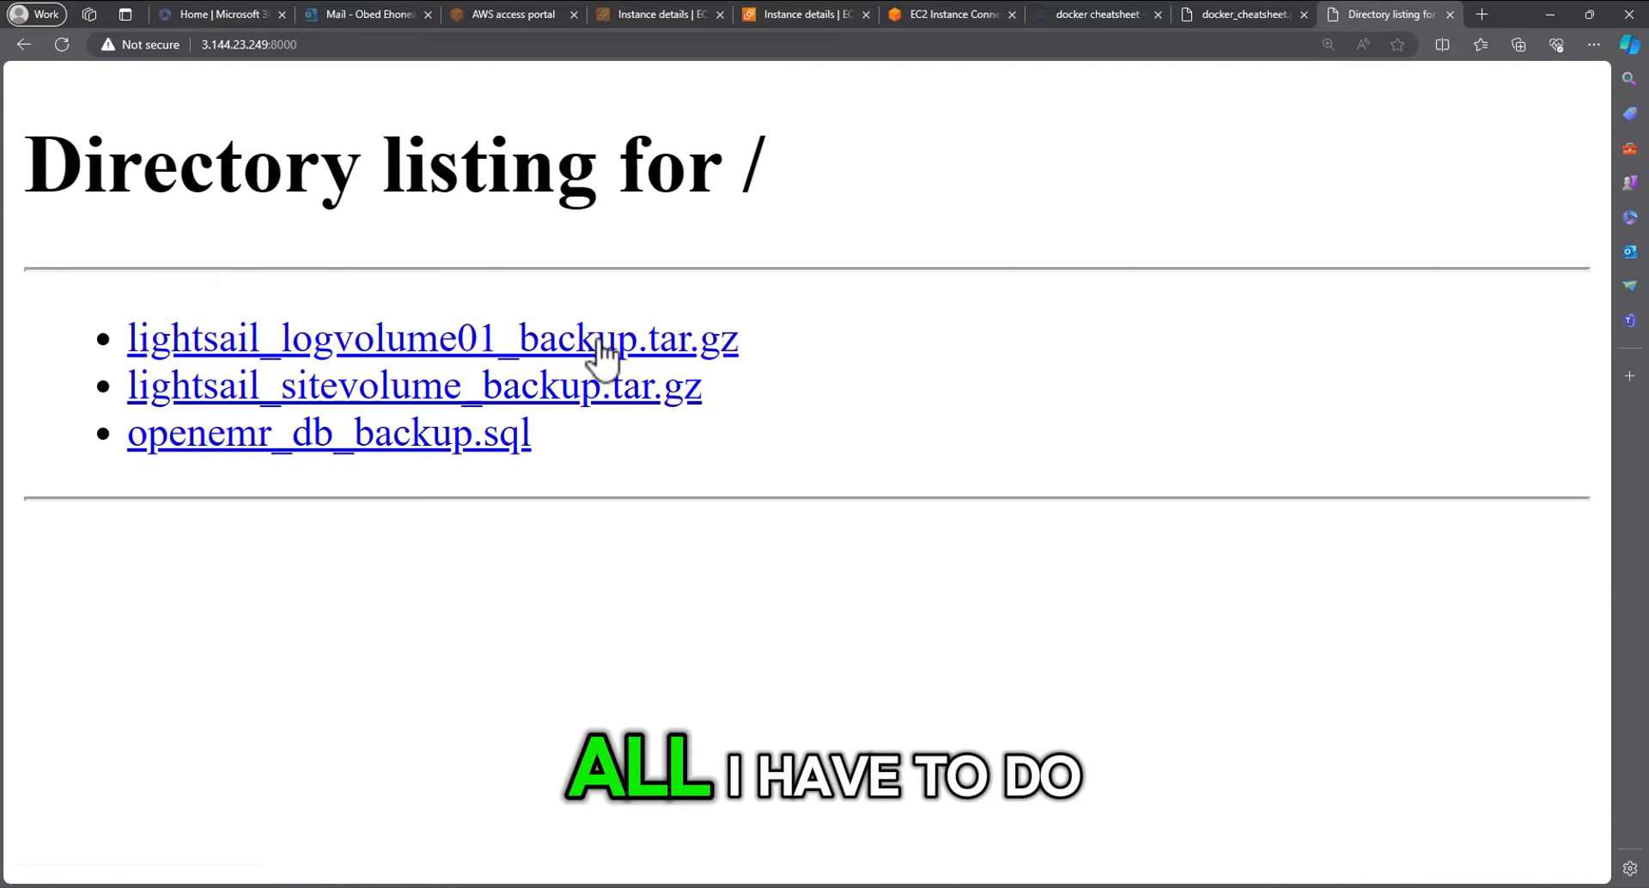
- Download lightsail_logvolume01_backup.tar.gz, lightsail_sitevolume_backup.tar.gz and openemr_db_backup.sql
left_click(431, 338)
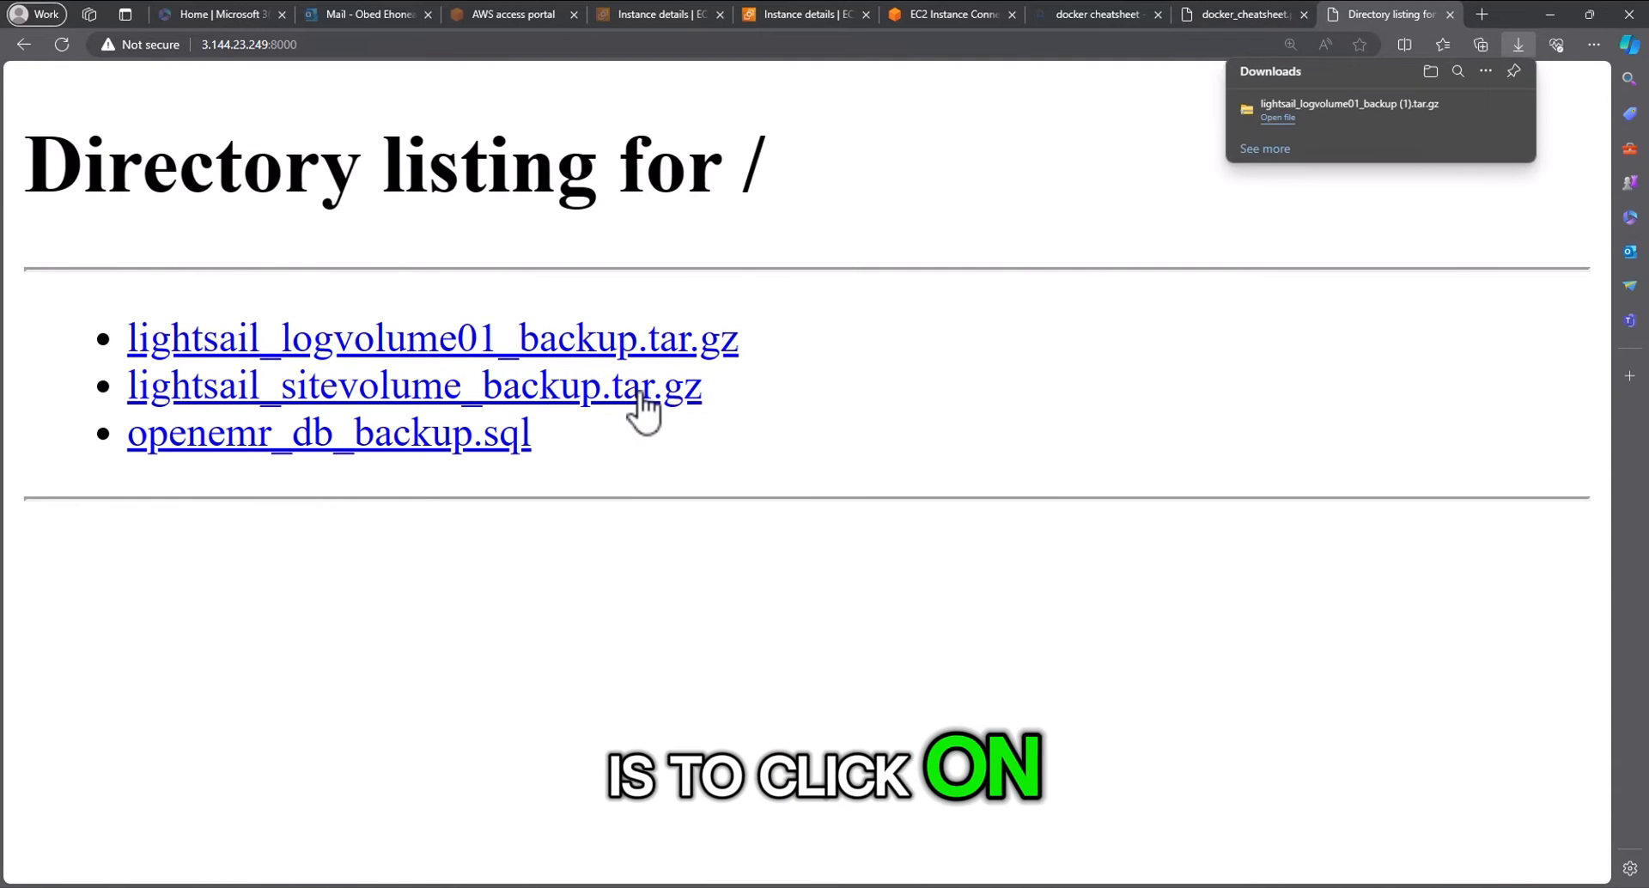
left_click(413, 384)
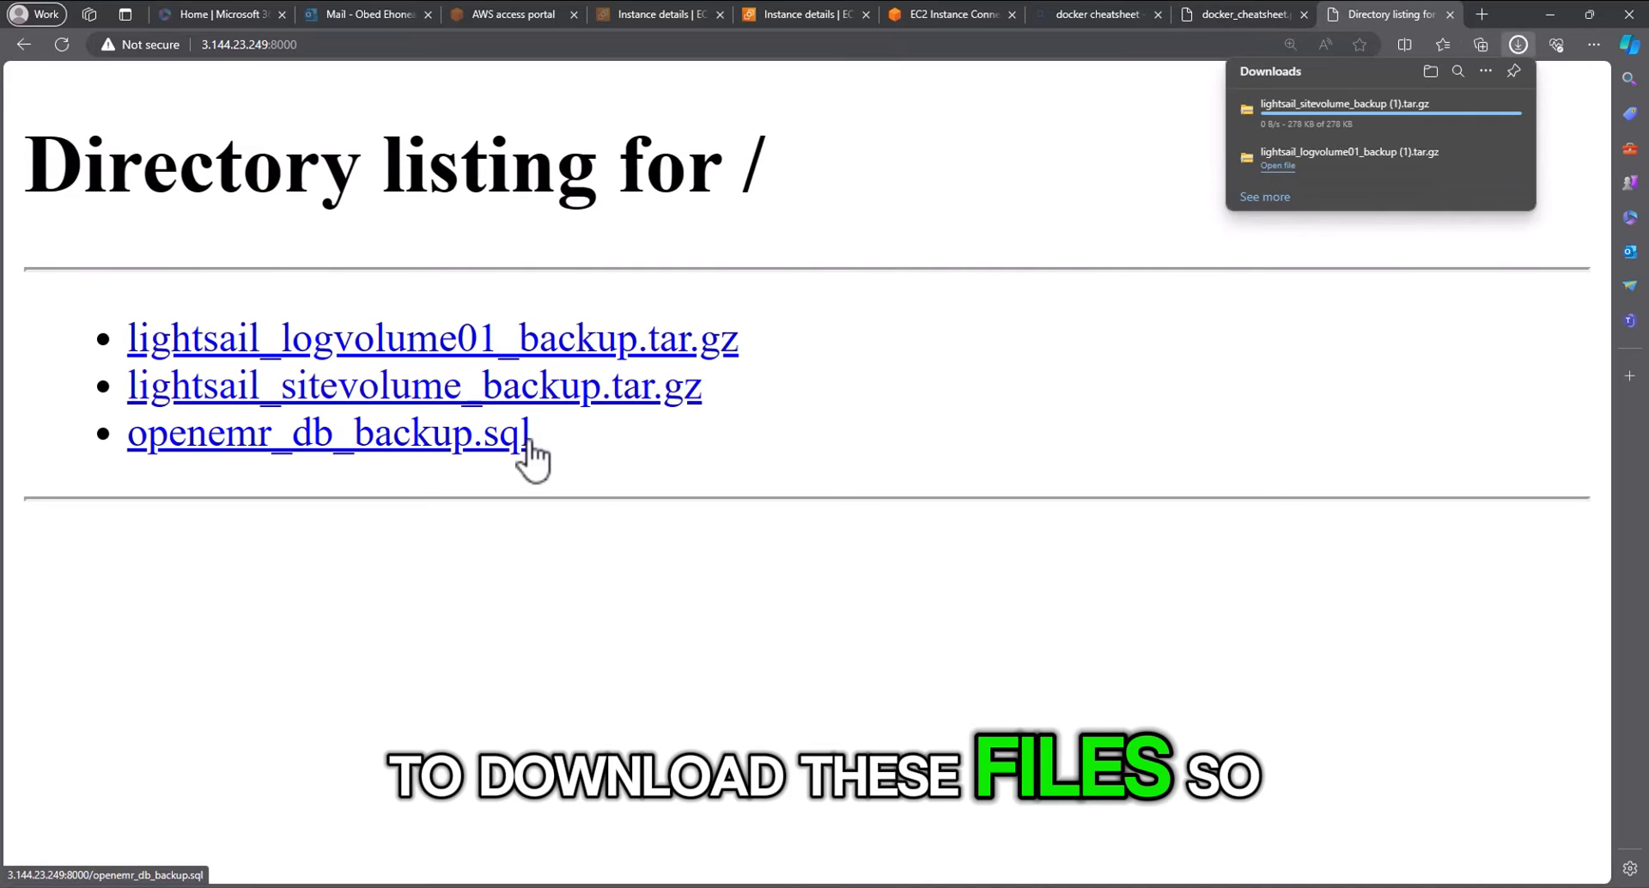
left_click(327, 433)
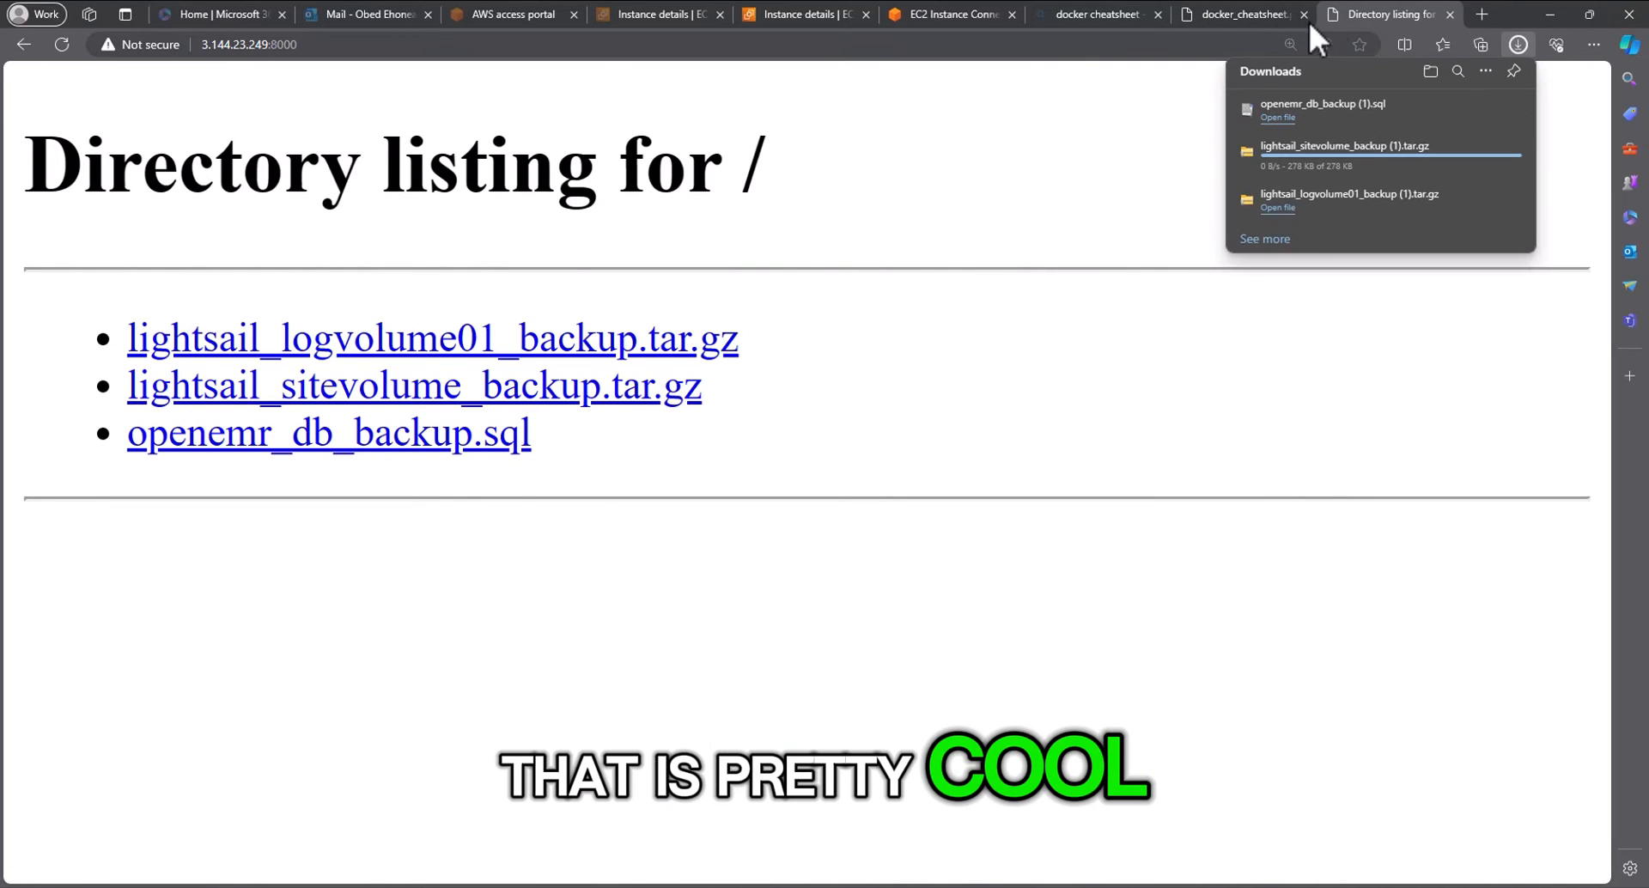